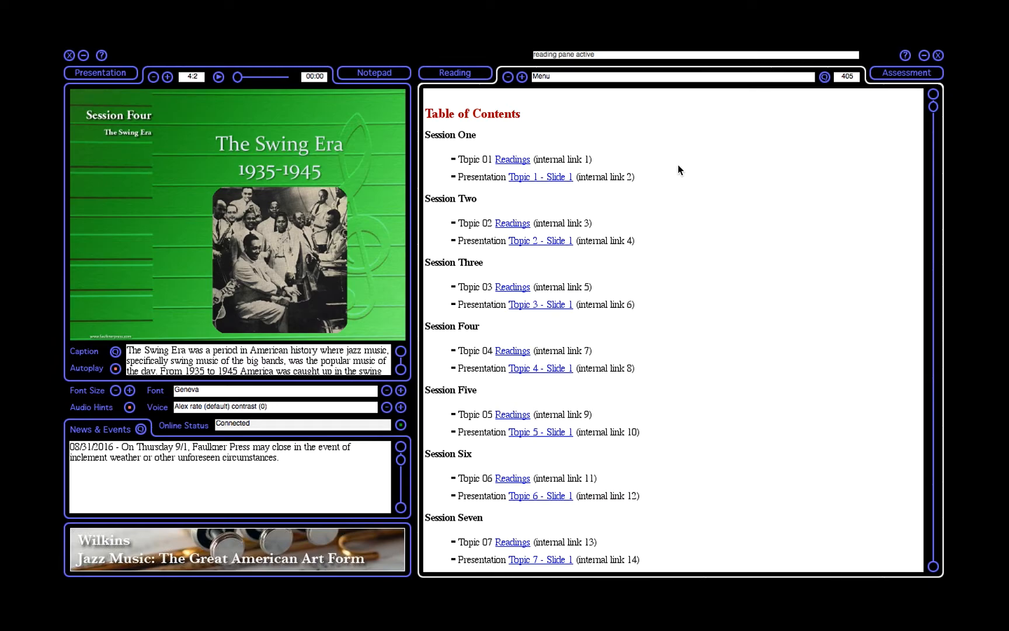
{"action": "mouse_move", "coordinate": [700, 168]}
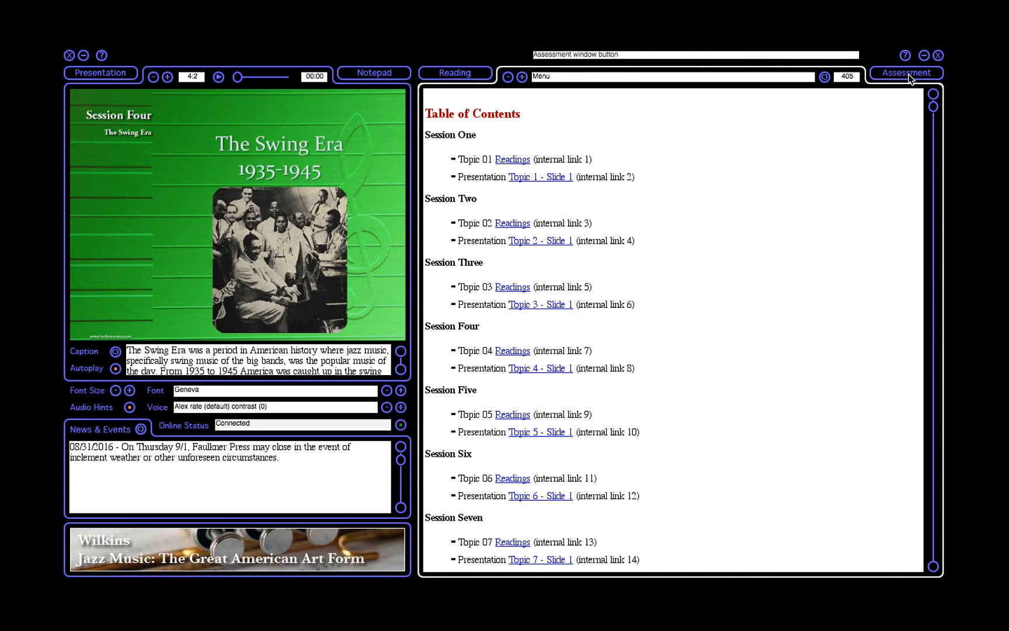
Step: Bring up the Assessment window with its instruction panel from the main toolbar
{"action": "left_click", "coordinate": [905, 72]}
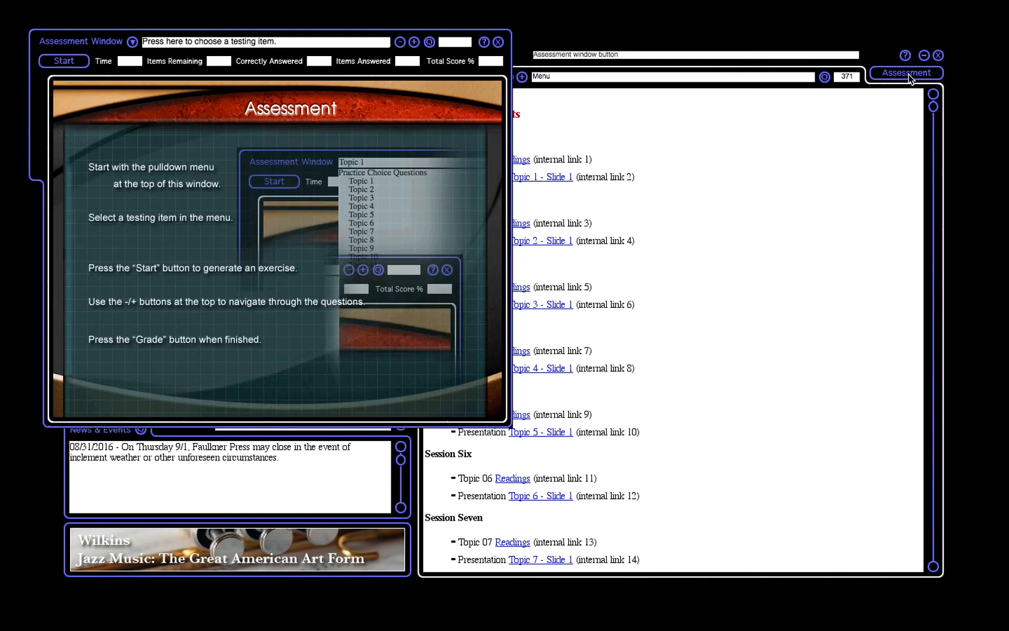
{"action": "mouse_move", "coordinate": [351, 103]}
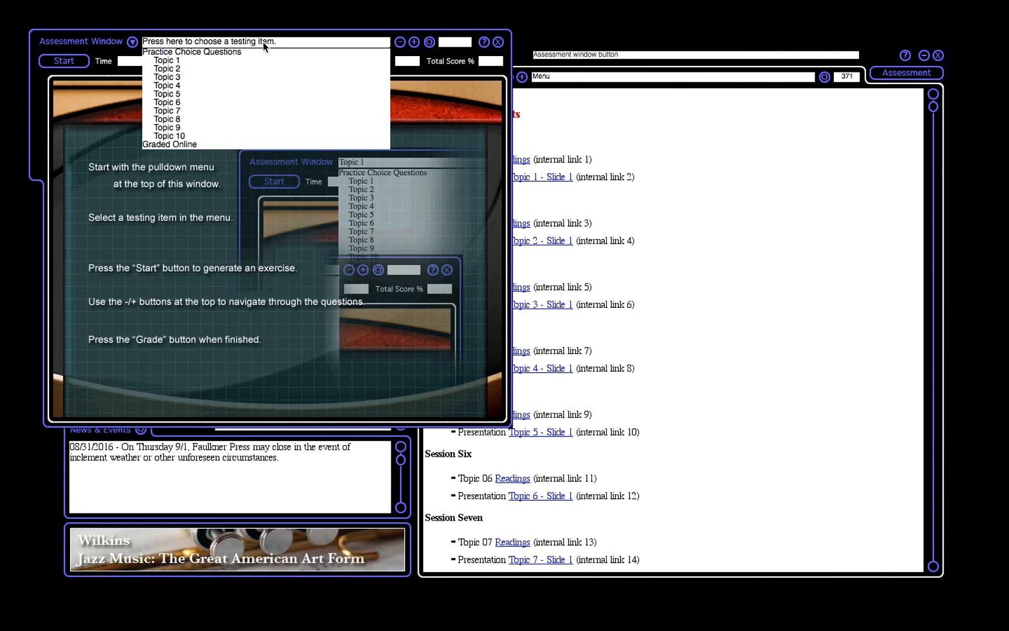
{"action": "mouse_move", "coordinate": [174, 65]}
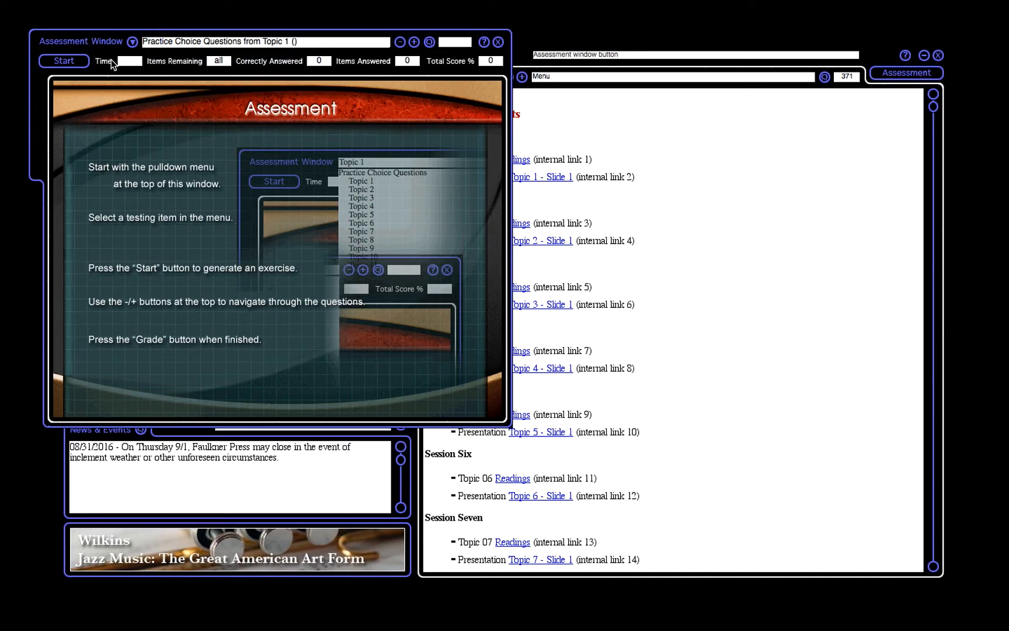
Step: Generate the ten-question Topic 1 practice exercise, then grade it to 6 of 10 correct (60%)
{"action": "left_click", "coordinate": [63, 61]}
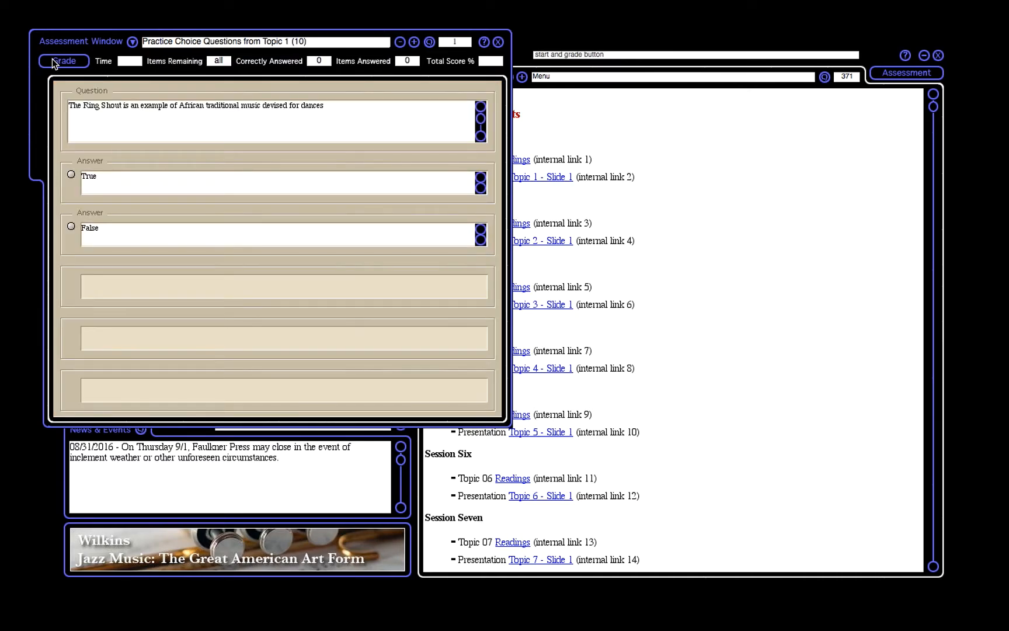
{"action": "left_click", "coordinate": [62, 61]}
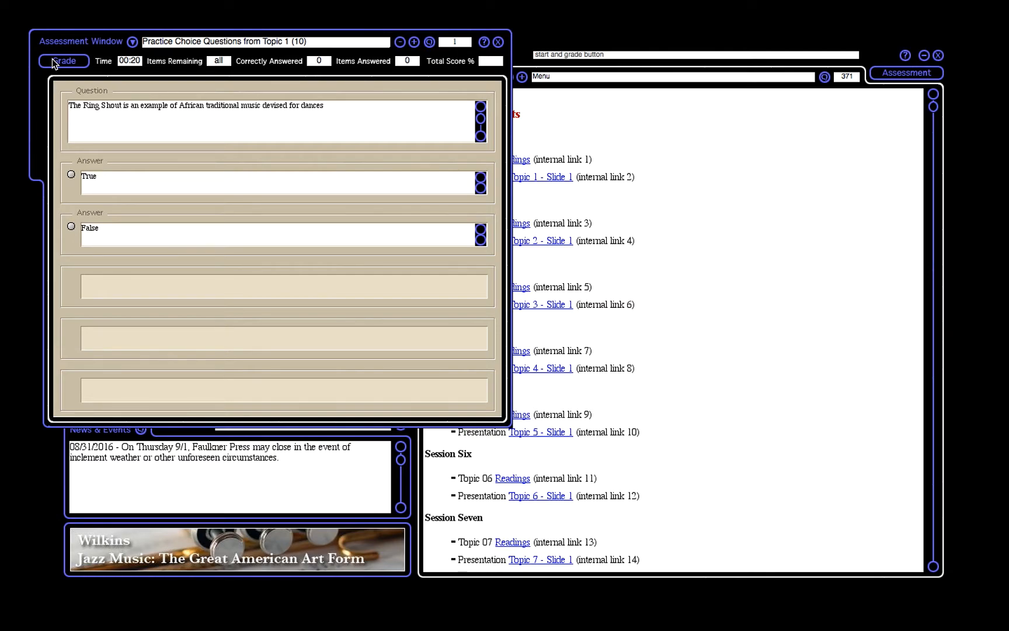
{"action": "mouse_move", "coordinate": [307, 142]}
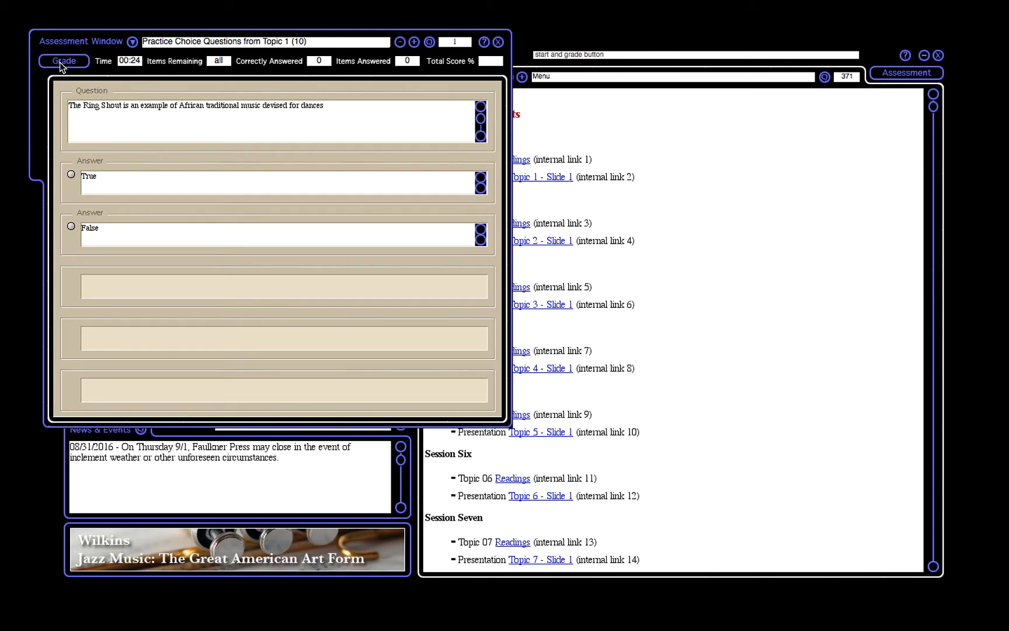
{"action": "left_click", "coordinate": [63, 60]}
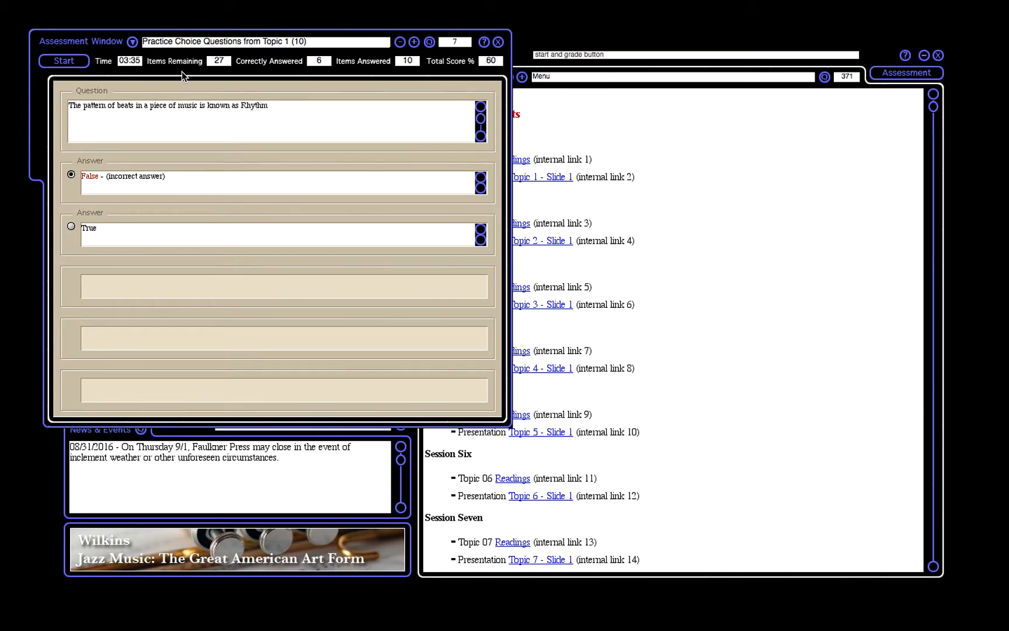
{"action": "mouse_move", "coordinate": [218, 76]}
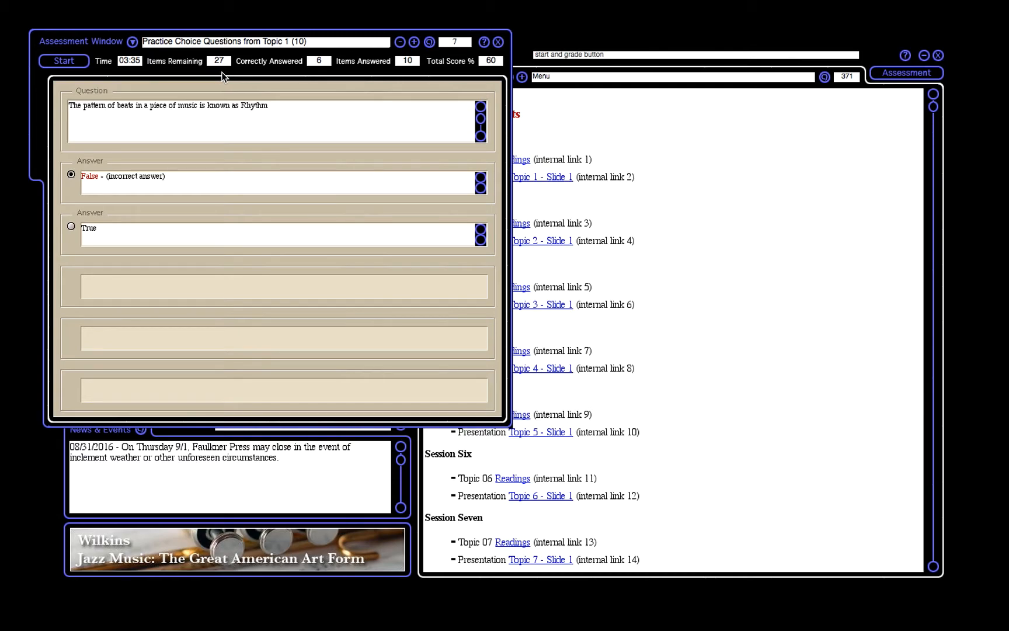
{"action": "mouse_move", "coordinate": [389, 74]}
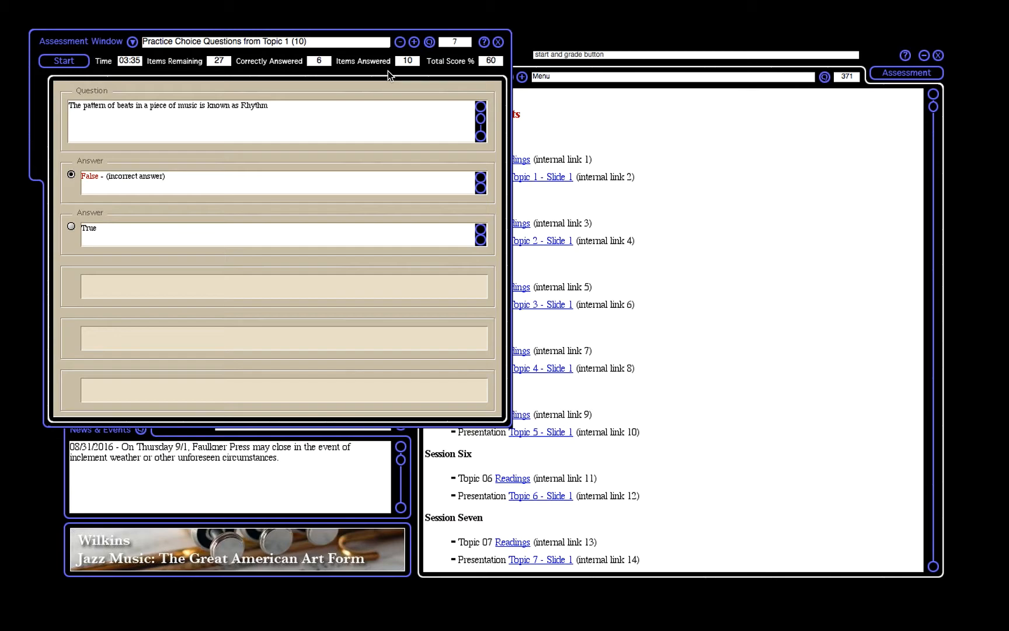
{"action": "mouse_move", "coordinate": [485, 75]}
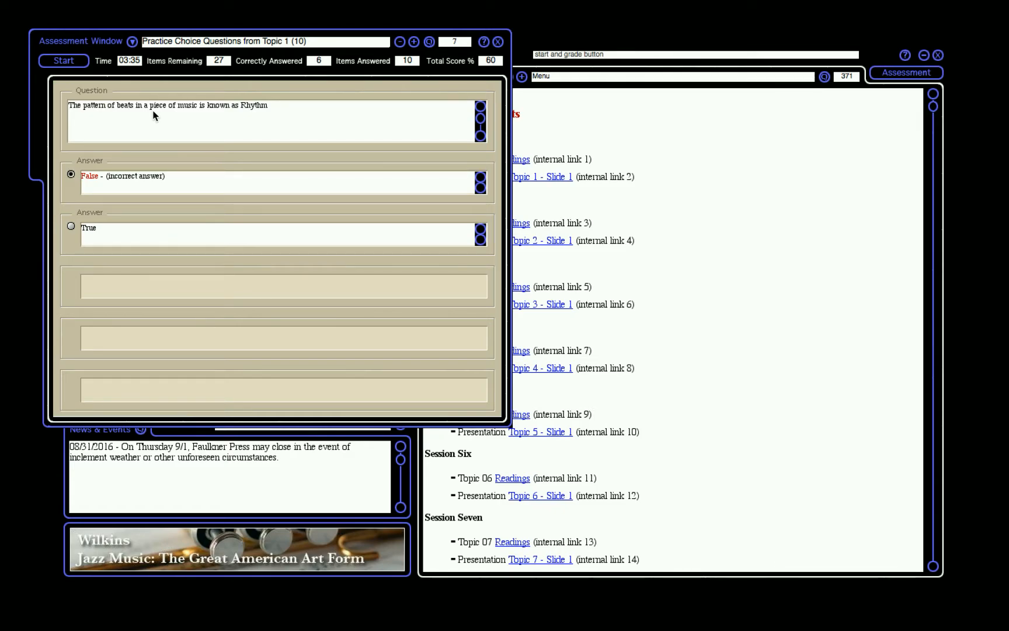
{"action": "mouse_move", "coordinate": [164, 86]}
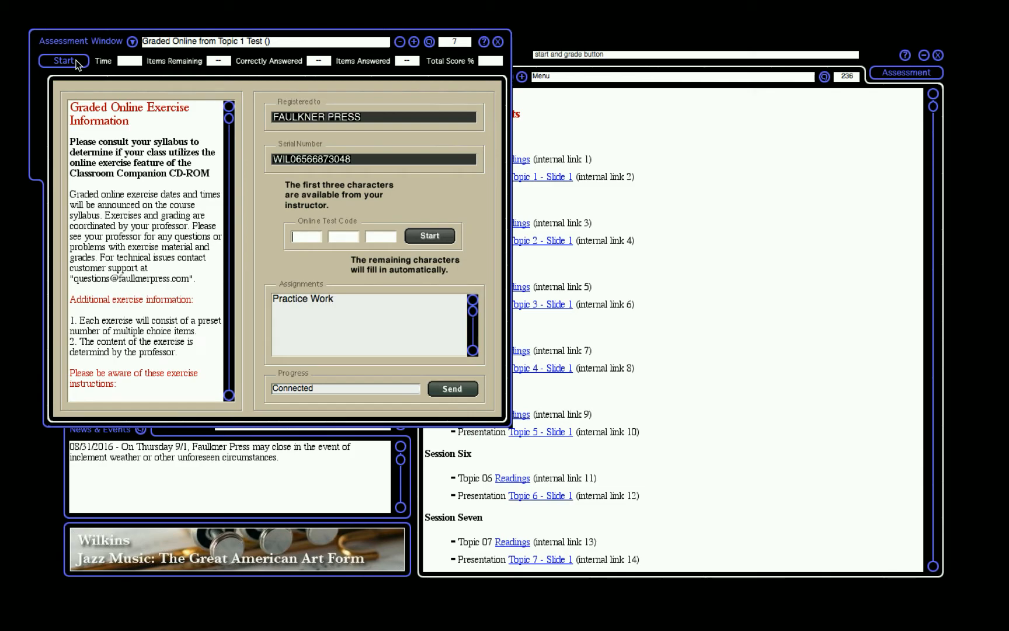
{"action": "mouse_move", "coordinate": [248, 201]}
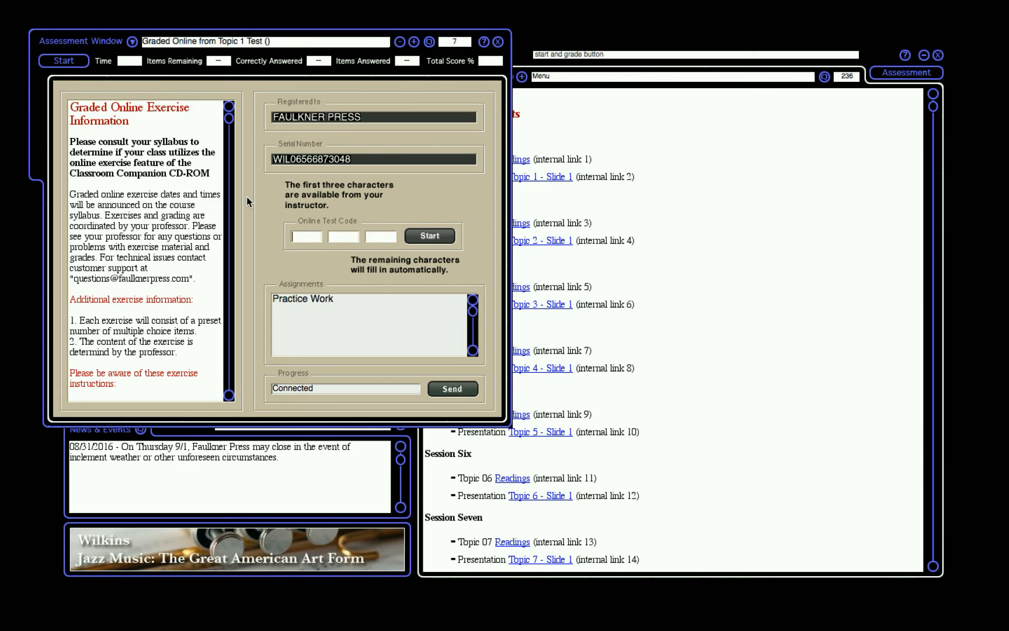
{"action": "mouse_move", "coordinate": [264, 200]}
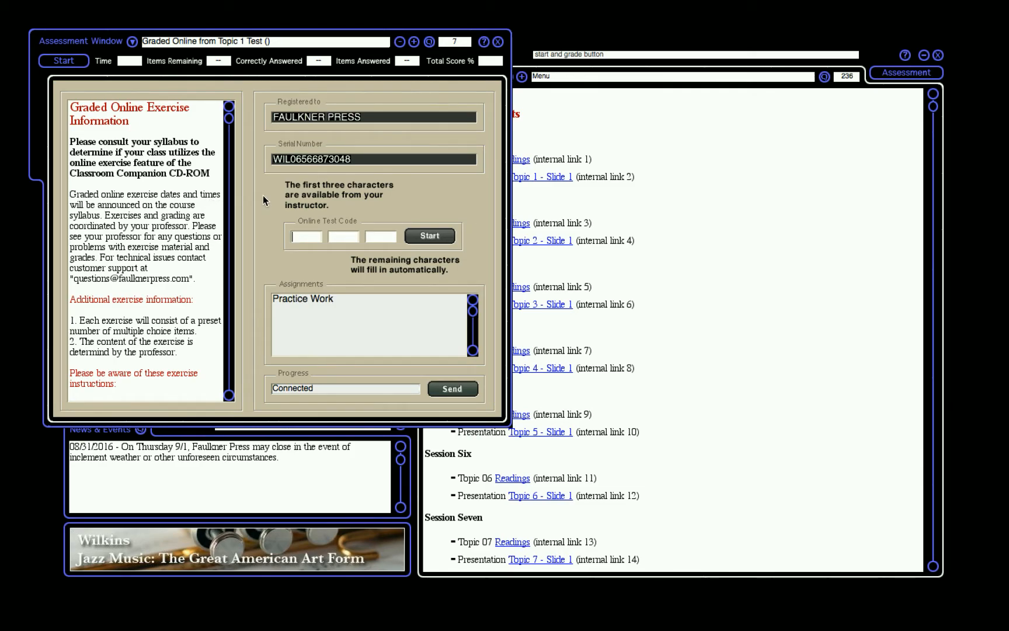
{"action": "mouse_move", "coordinate": [298, 125]}
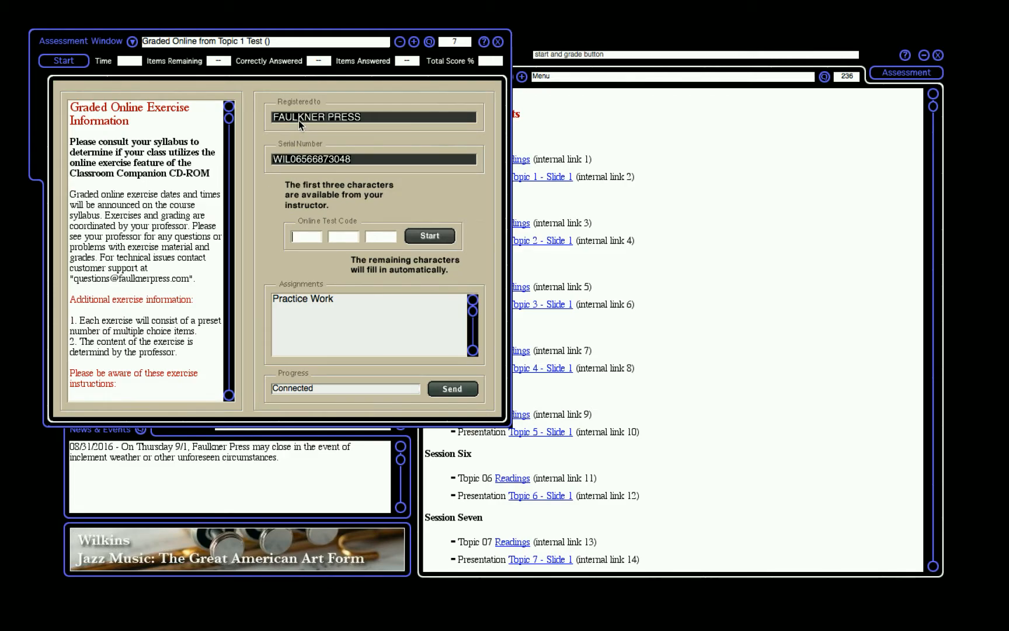
{"action": "mouse_move", "coordinate": [300, 146]}
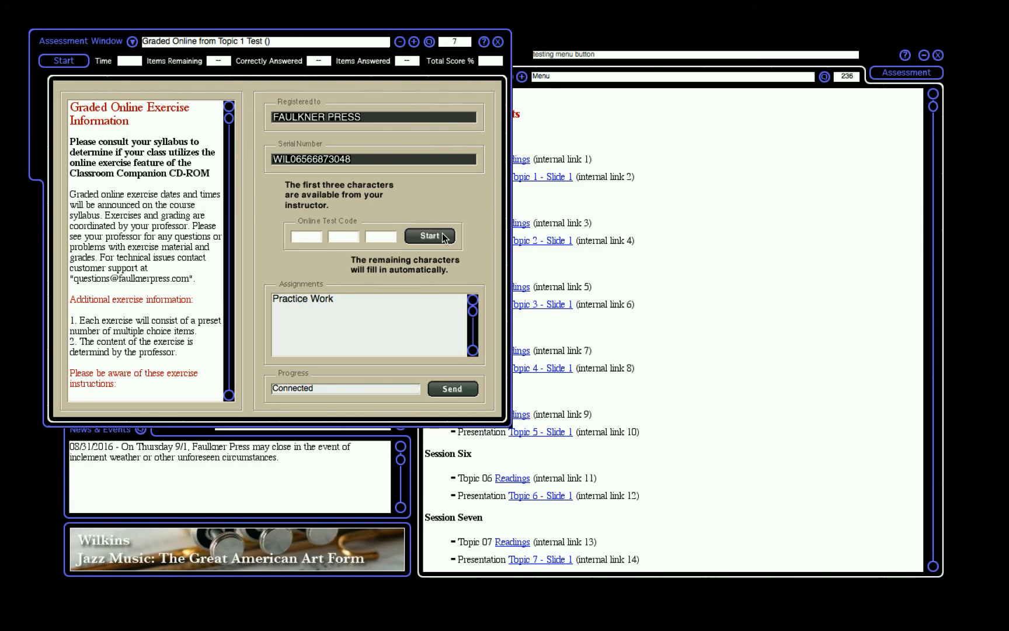
{"action": "mouse_move", "coordinate": [579, 179]}
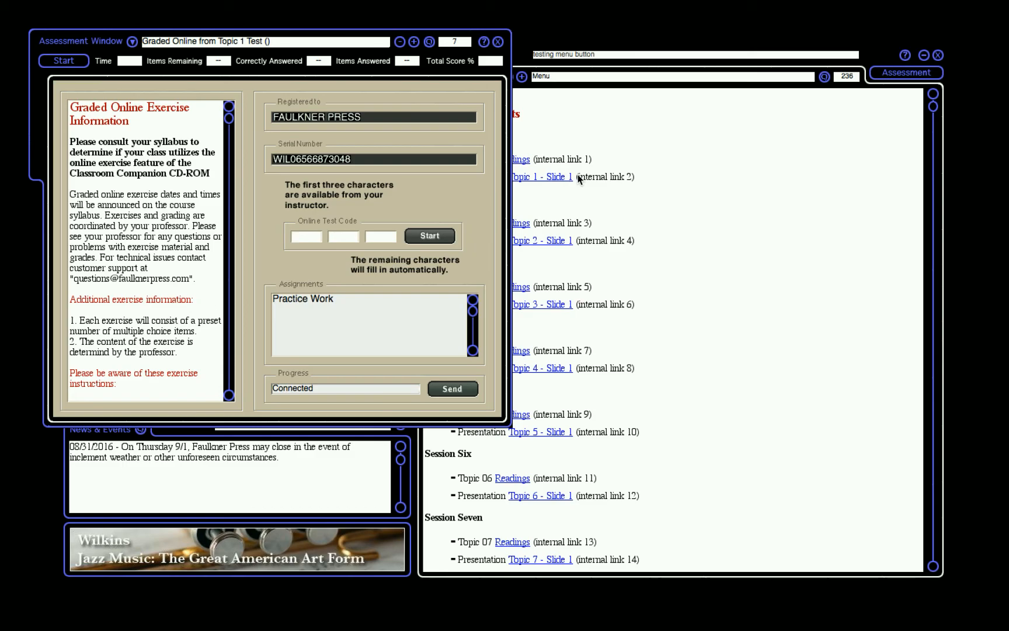
Step: Close the Assessment window, returning to the table of contents and Swing Era slide
{"action": "left_click", "coordinate": [498, 41]}
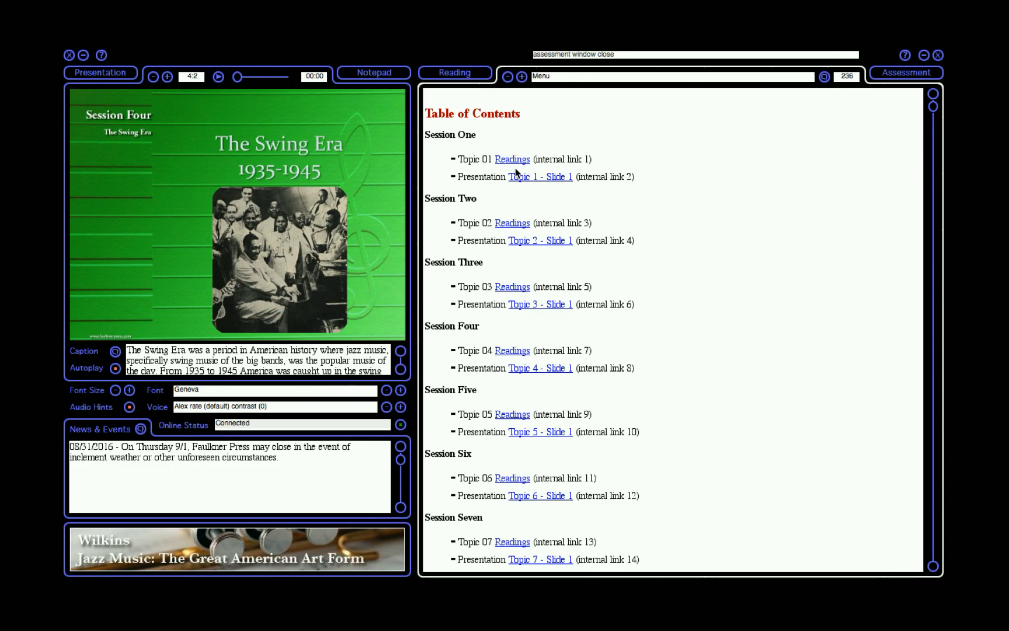
{"action": "mouse_move", "coordinate": [640, 5]}
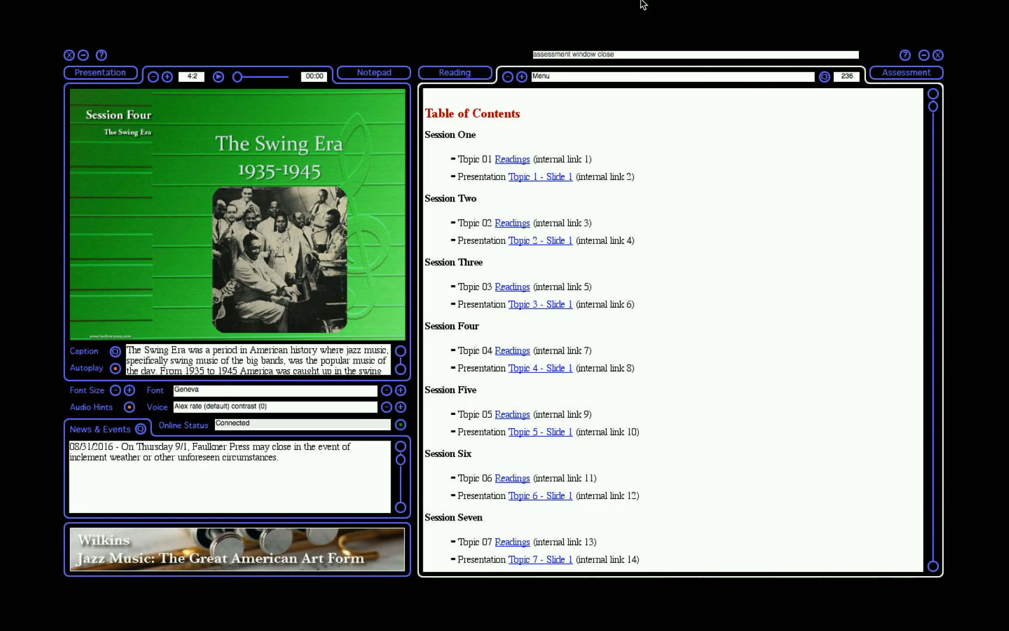